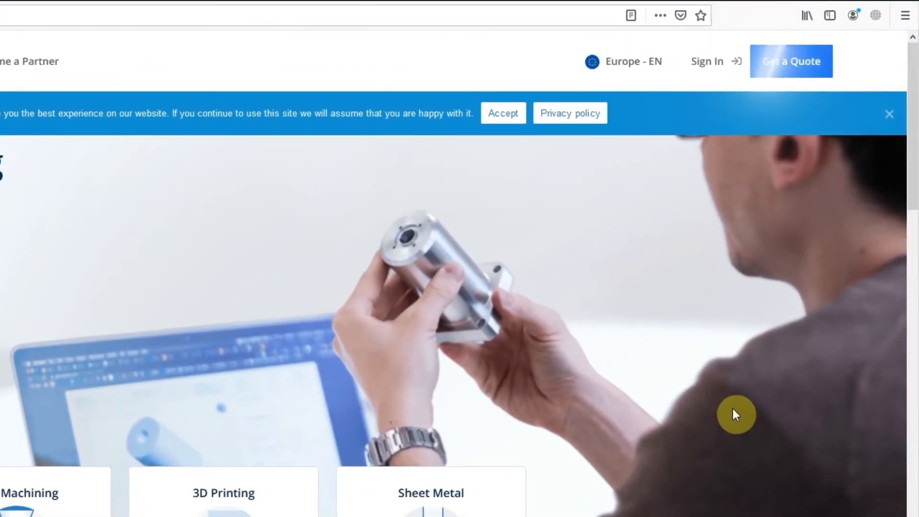
Step: Start an instant quote from the Xometry homepage via Get a Quote
{"action": "left_click", "coordinate": [790, 61]}
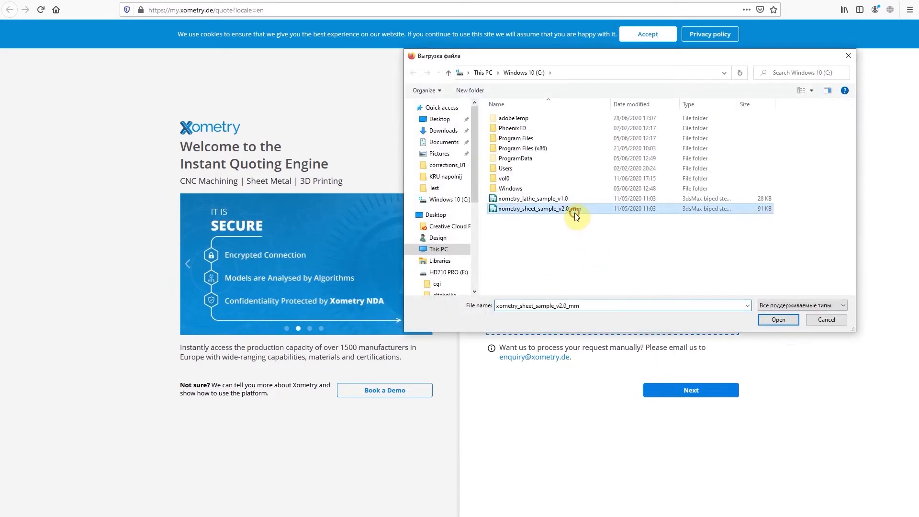
Step: Upload the sheet sample model, keep Sheet Metal in Aluminium EN AW-5083 and set quantity to 25
{"action": "left_click", "coordinate": [777, 320]}
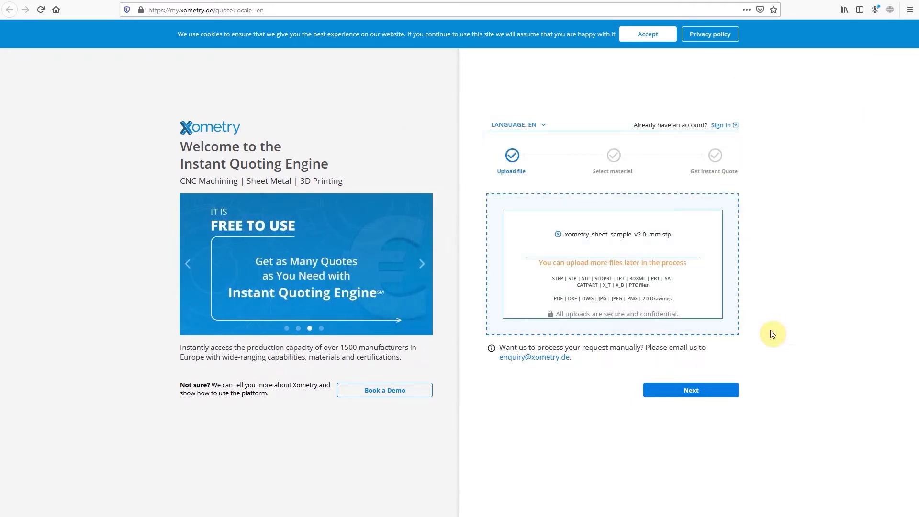
{"action": "left_click", "coordinate": [690, 390]}
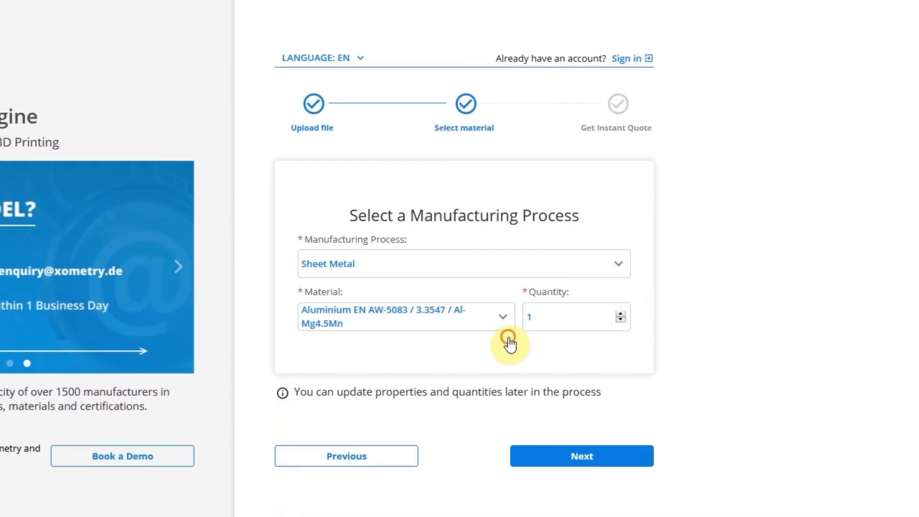
{"action": "left_click", "coordinate": [569, 317]}
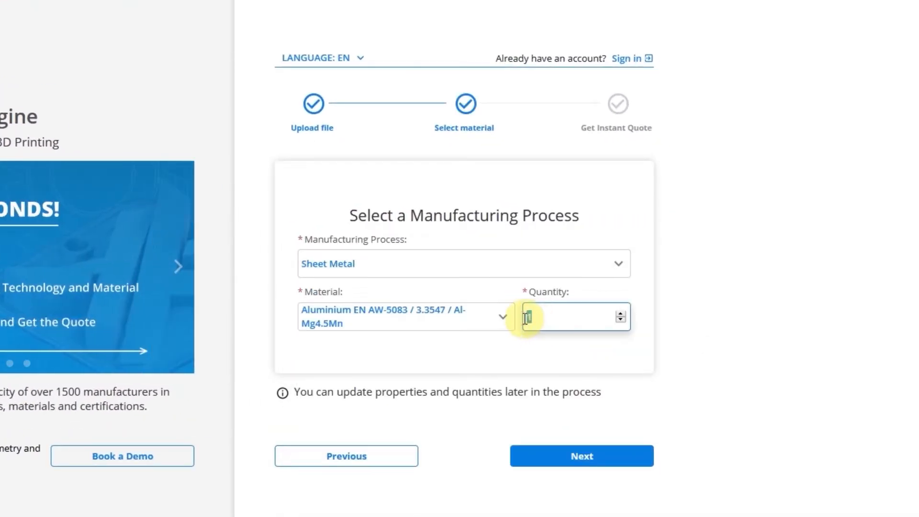
{"action": "type", "text": "25"}
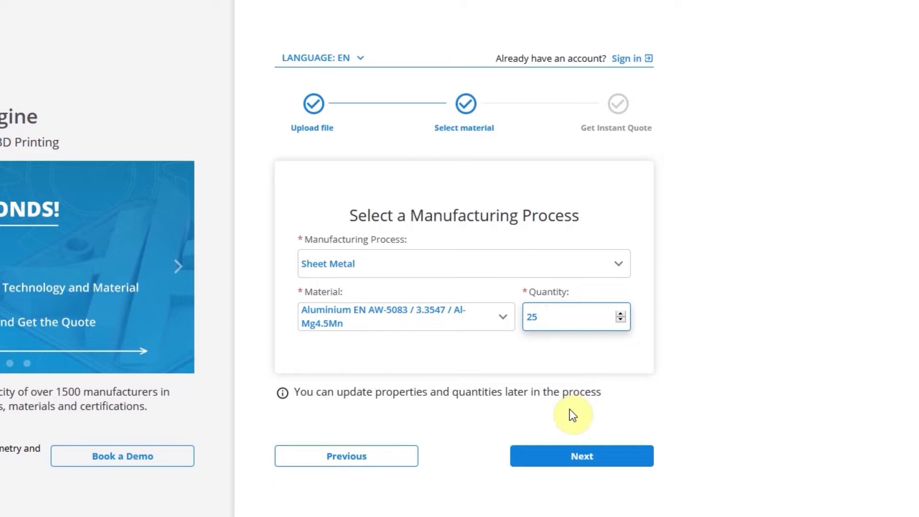
{"action": "left_click", "coordinate": [580, 456]}
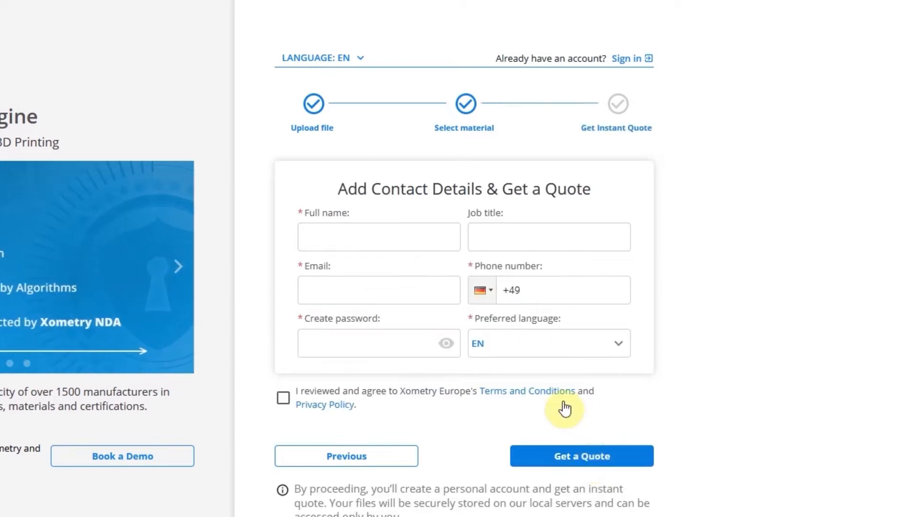
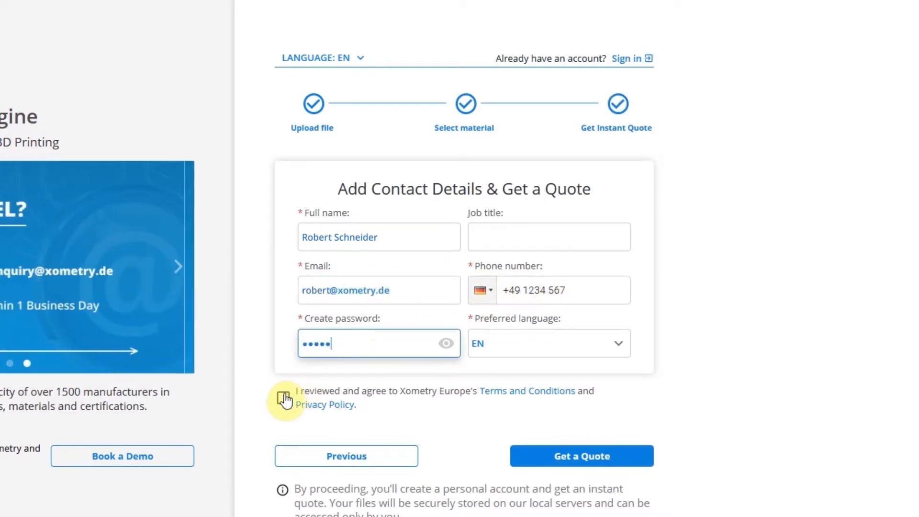
{"action": "left_click", "coordinate": [581, 456]}
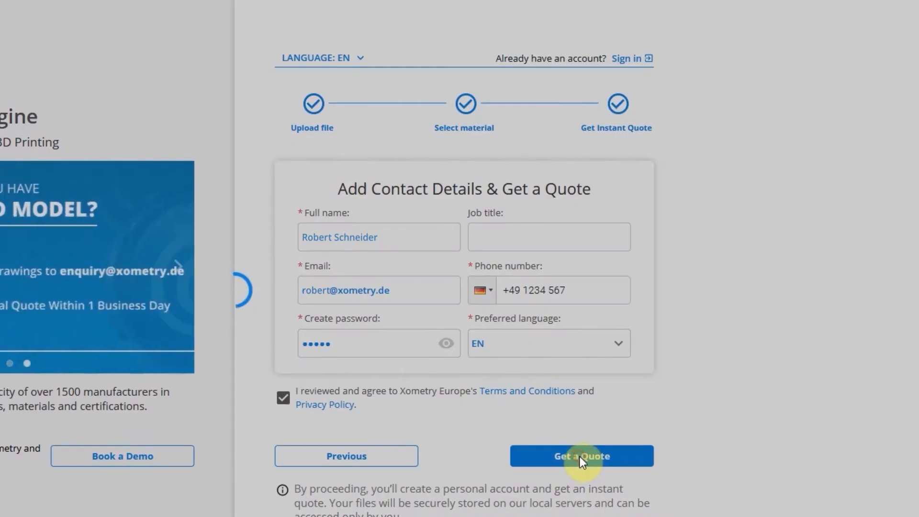
{"action": "left_click", "coordinate": [581, 456]}
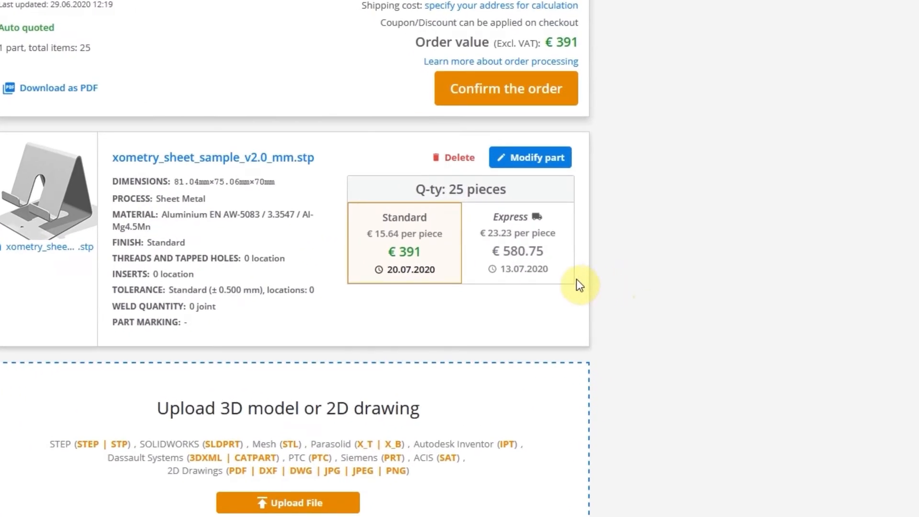
Step: Compare the €580.75 express price, then keep standard delivery at €391
{"action": "left_click", "coordinate": [518, 243]}
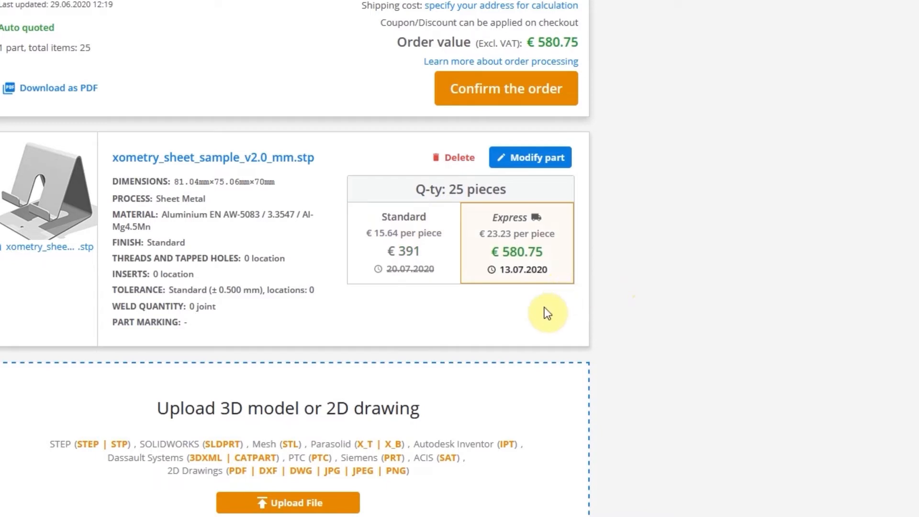
{"action": "left_click", "coordinate": [403, 242]}
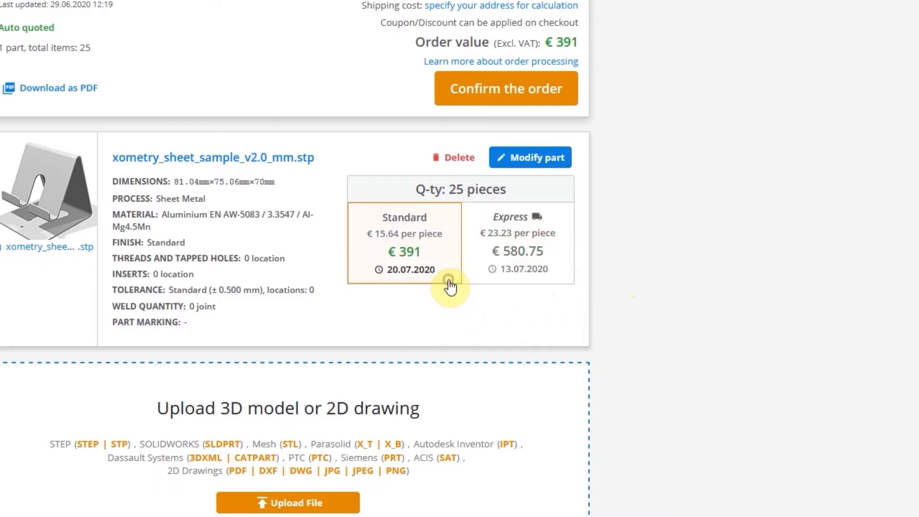
{"action": "mouse_move", "coordinate": [480, 211]}
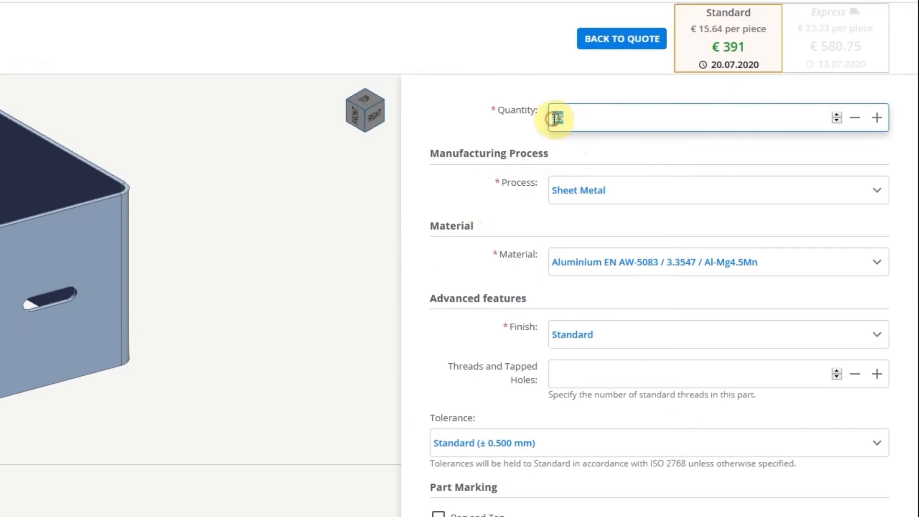
Step: Set quantity 50, 2 tapped holes and engraving, adding the note 'Please engrave' for the part
{"action": "type", "text": "50"}
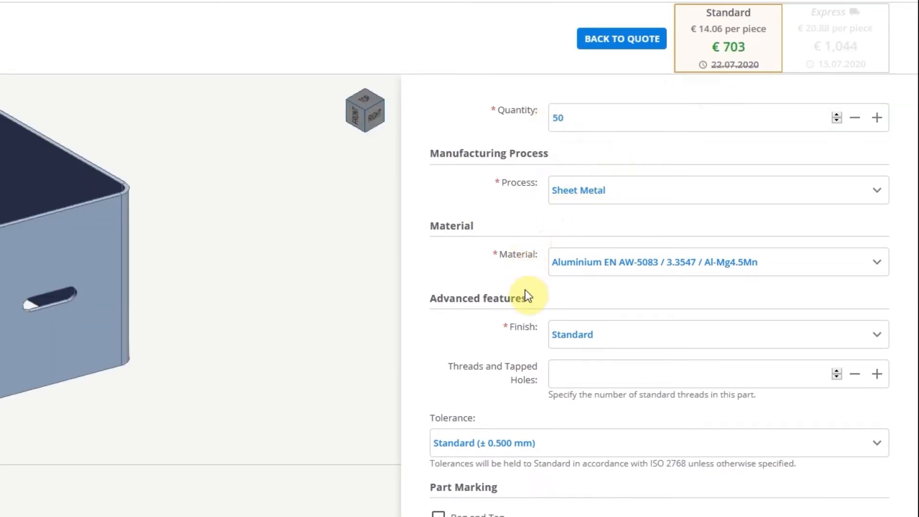
{"action": "scroll", "scroll_direction": "down", "scroll_amount": 3}
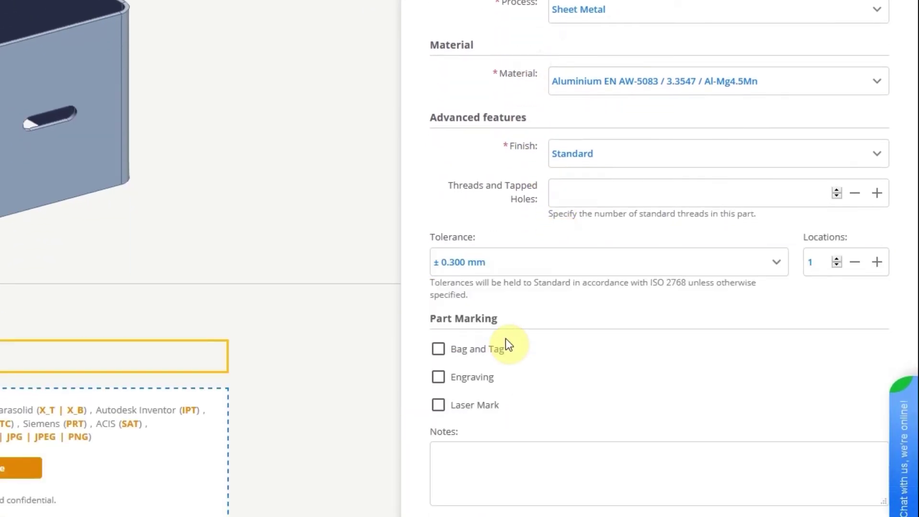
{"action": "mouse_move", "coordinate": [638, 185]}
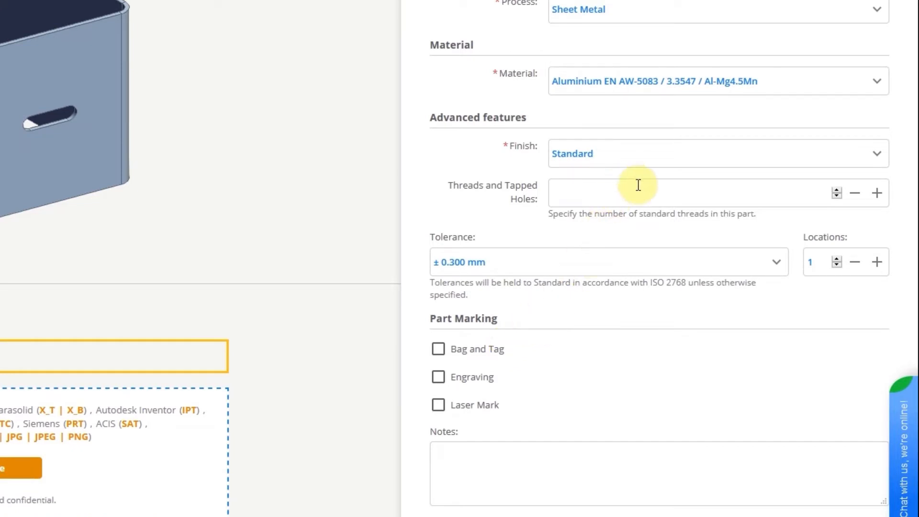
{"action": "left_click", "coordinate": [877, 192]}
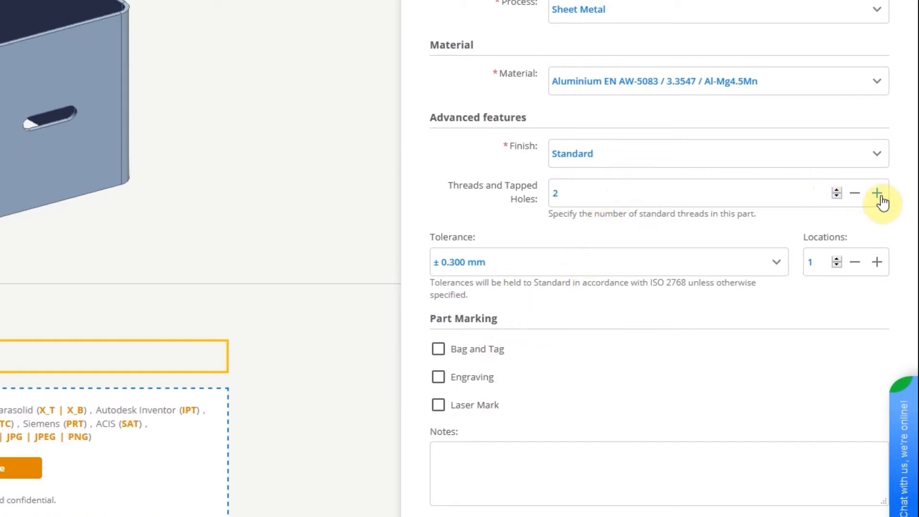
{"action": "mouse_move", "coordinate": [456, 384]}
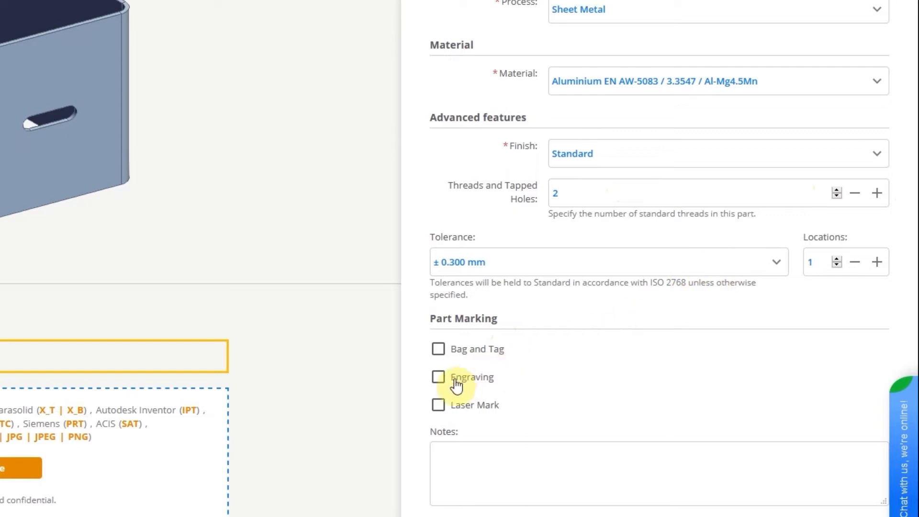
{"action": "left_click", "coordinate": [438, 378]}
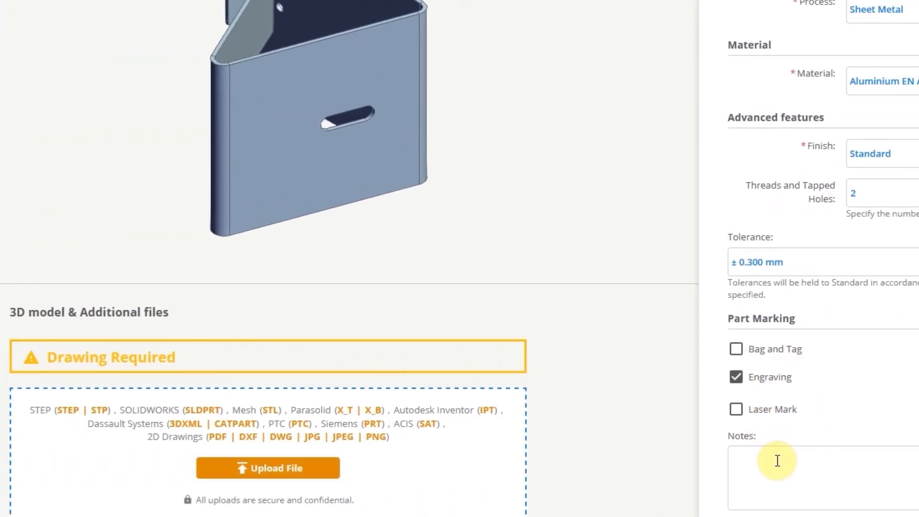
{"action": "type", "text": "Please engrave company name \"Xometry"}
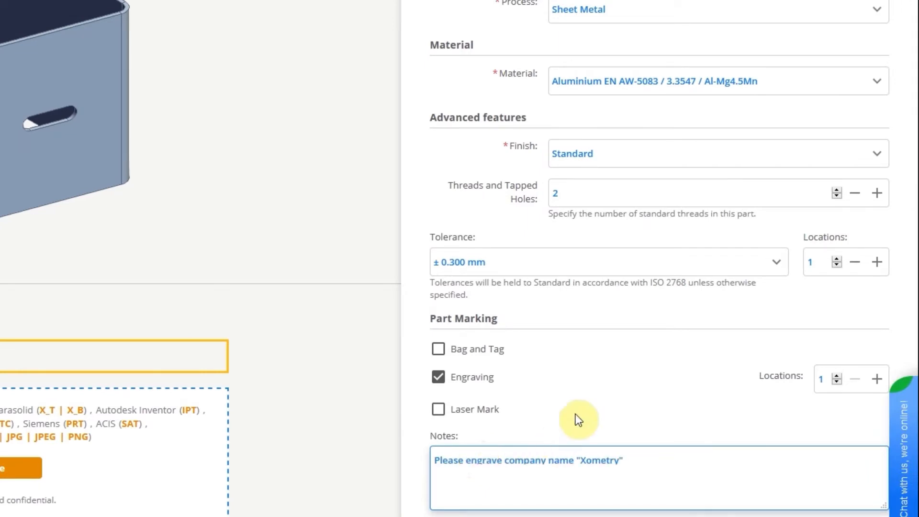
{"action": "scroll", "scroll_direction": "up", "scroll_amount": 3}
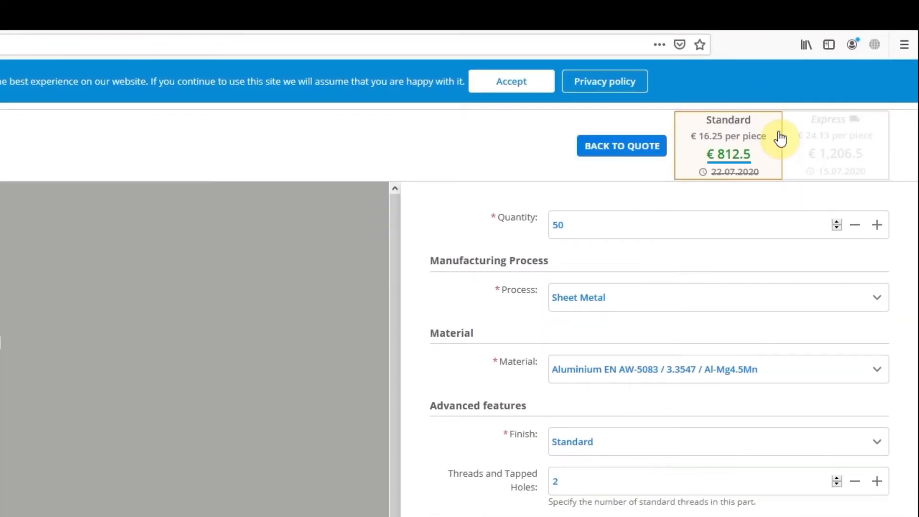
{"action": "left_click", "coordinate": [620, 145]}
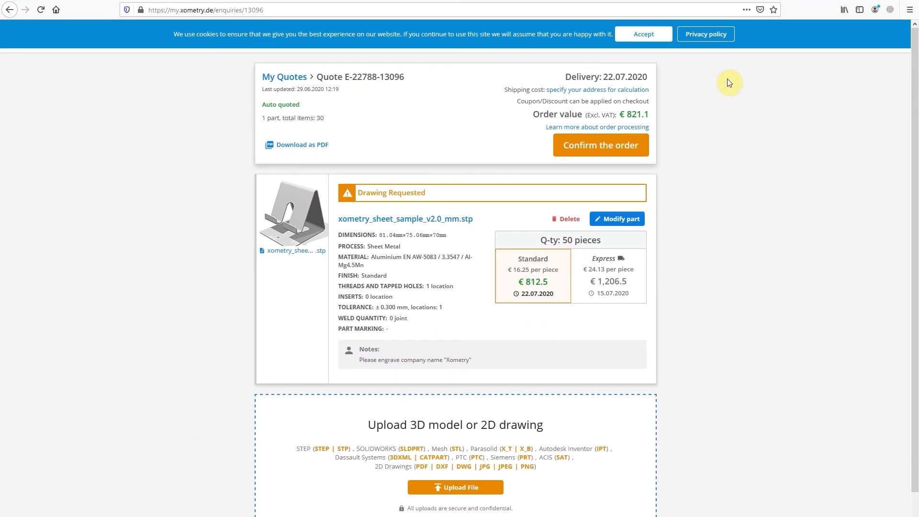
{"action": "key", "text": "ctrl+plus"}
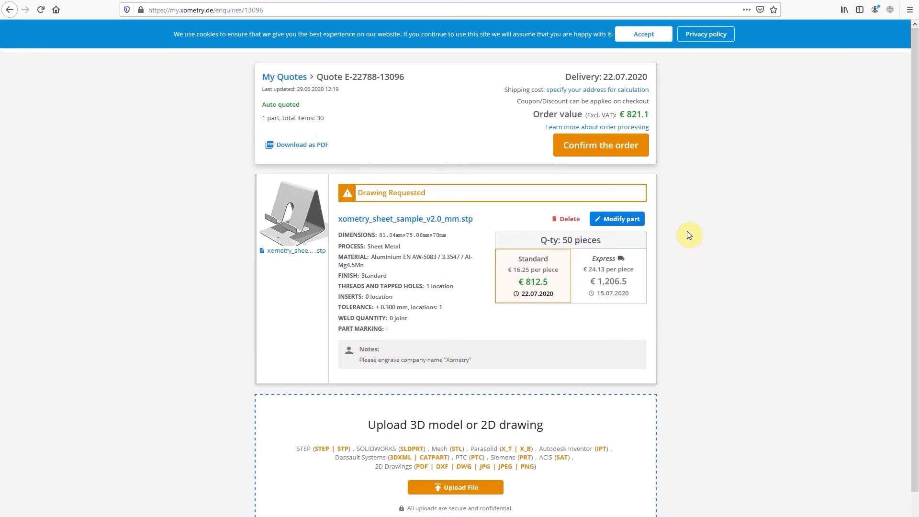
{"action": "left_click", "coordinate": [597, 89]}
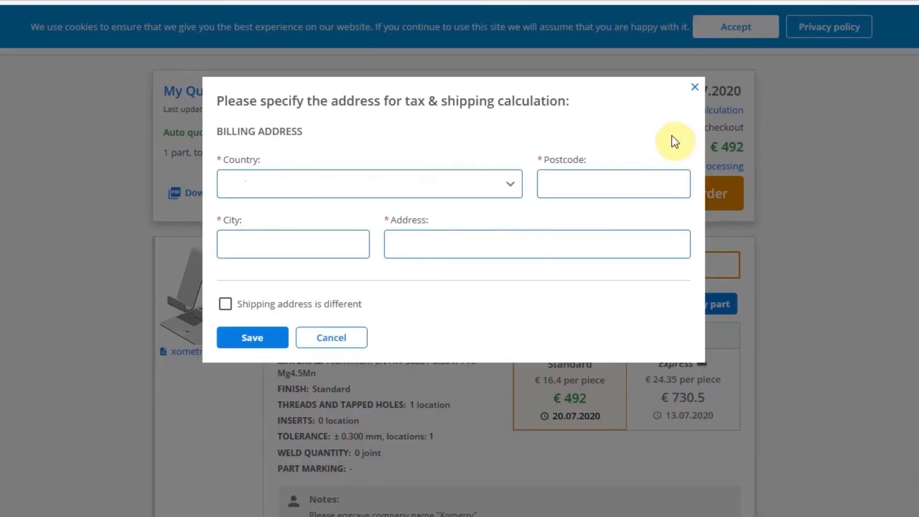
{"action": "left_click", "coordinate": [369, 184]}
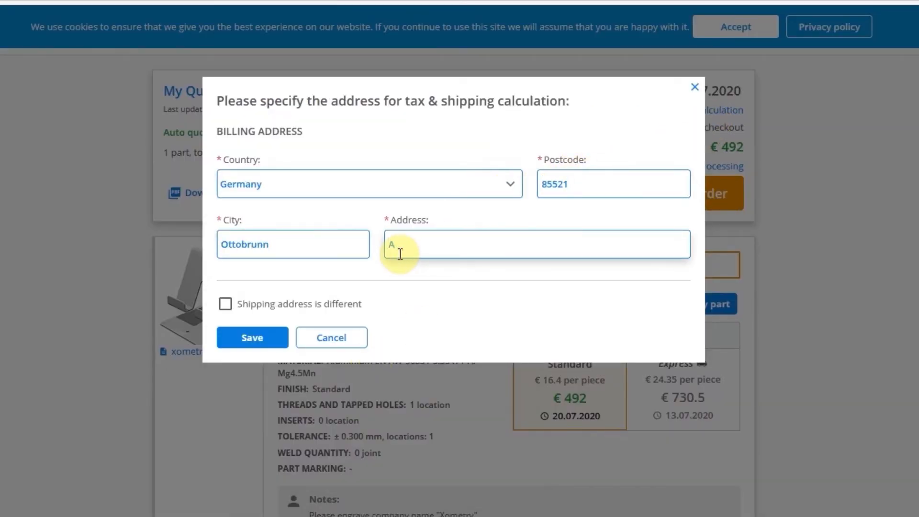
{"action": "type", "text": "da-Lovelace-Str, 9"}
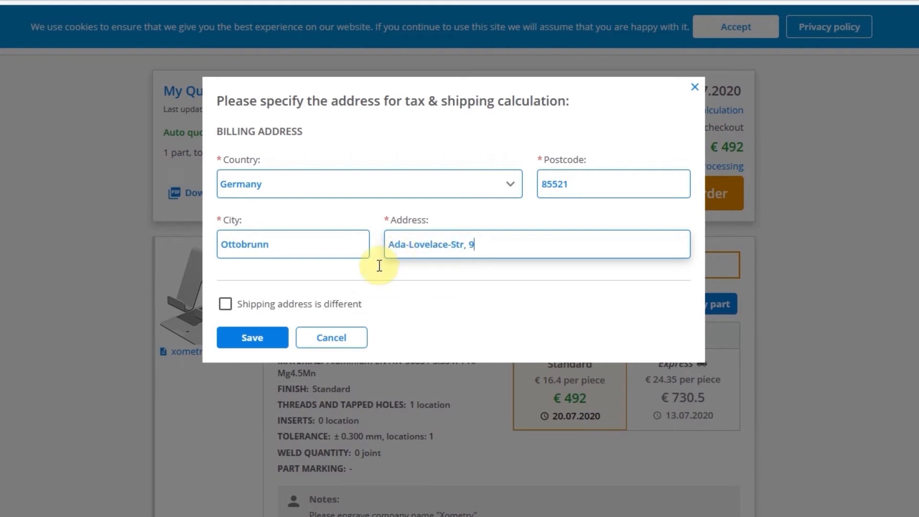
{"action": "left_click", "coordinate": [252, 337]}
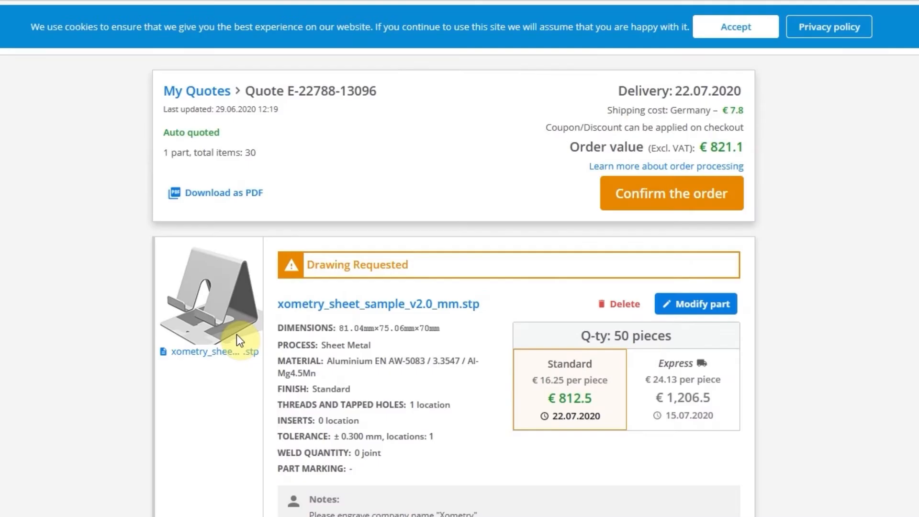
{"action": "left_click", "coordinate": [672, 192]}
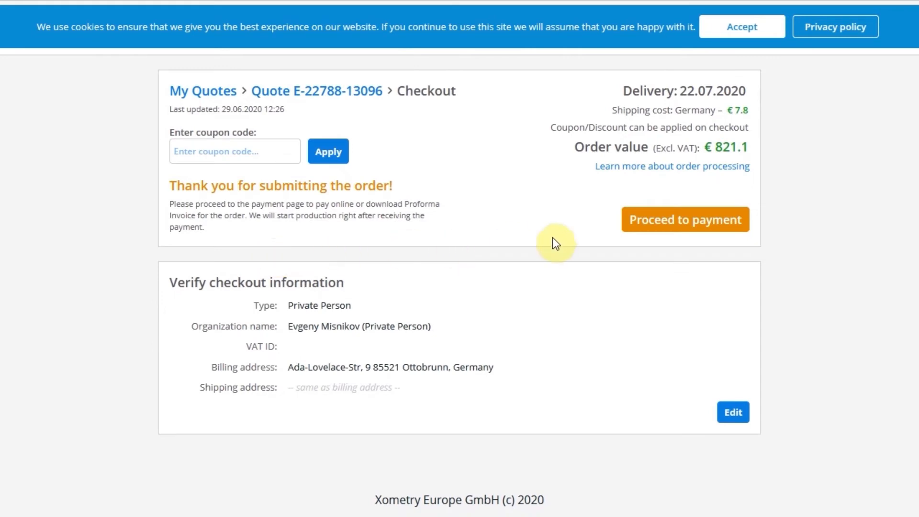
{"action": "left_click", "coordinate": [685, 219]}
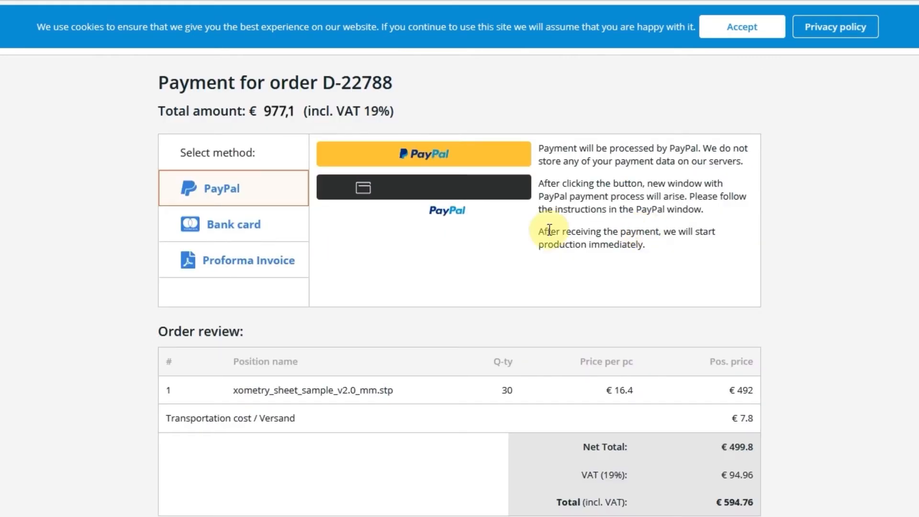
{"action": "left_click", "coordinate": [233, 224]}
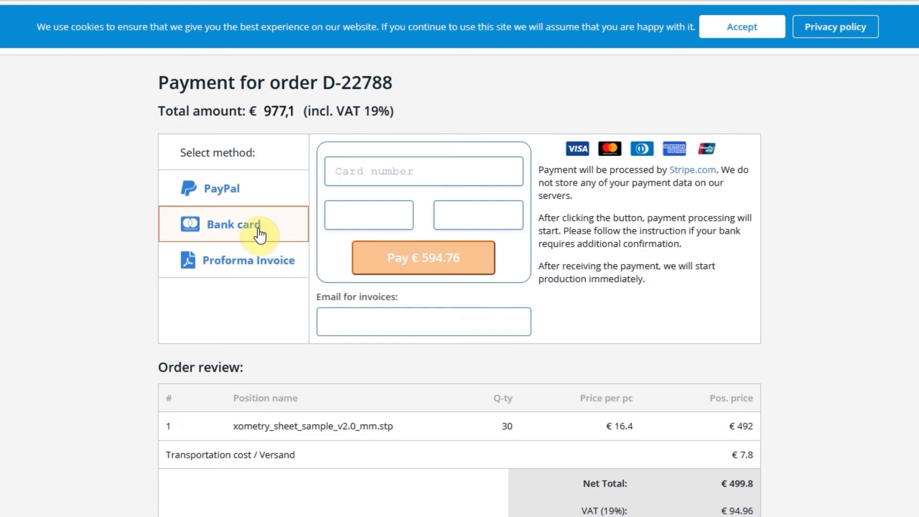
{"action": "left_click", "coordinate": [249, 260]}
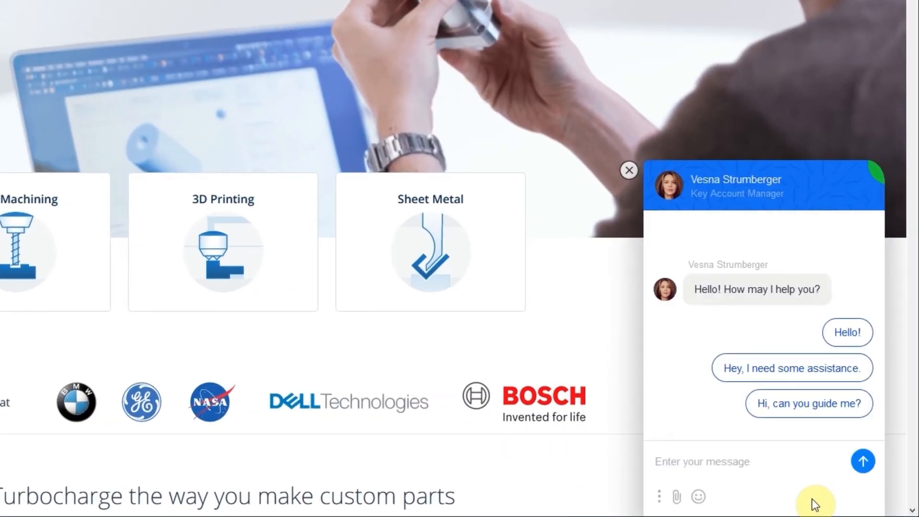
Step: Close the key-account-manager chat widget on the Xometry homepage
{"action": "left_click", "coordinate": [628, 171]}
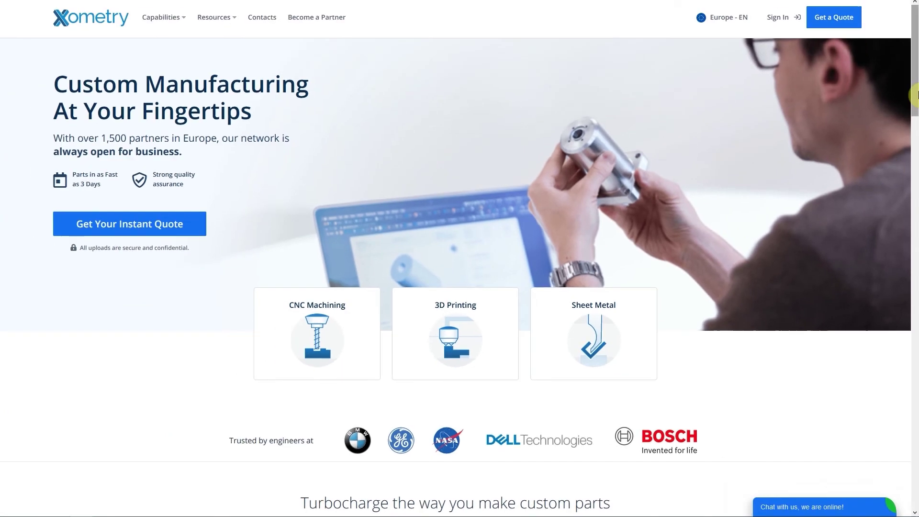